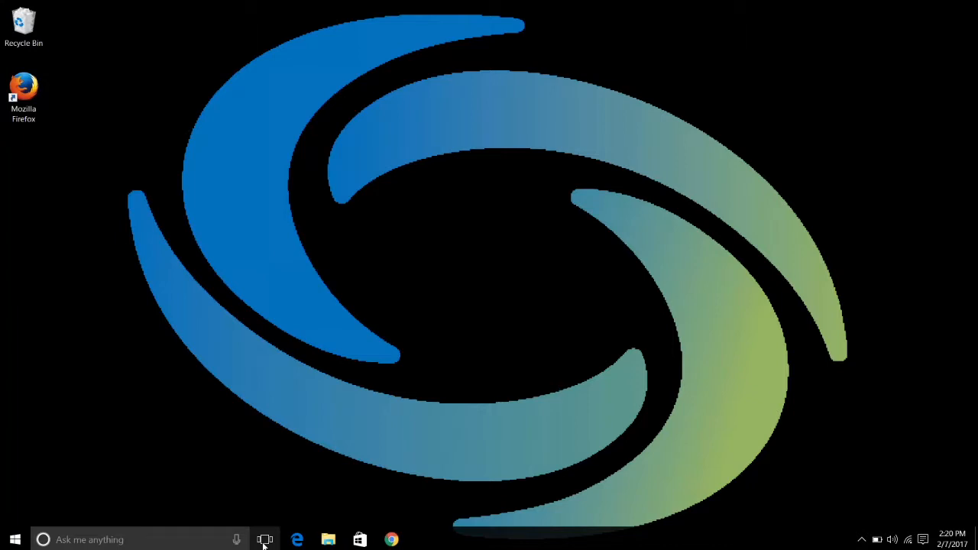
# Show Task View listing the six virtual desktops, with Desktop 4 current.
pyautogui.click(266, 539)
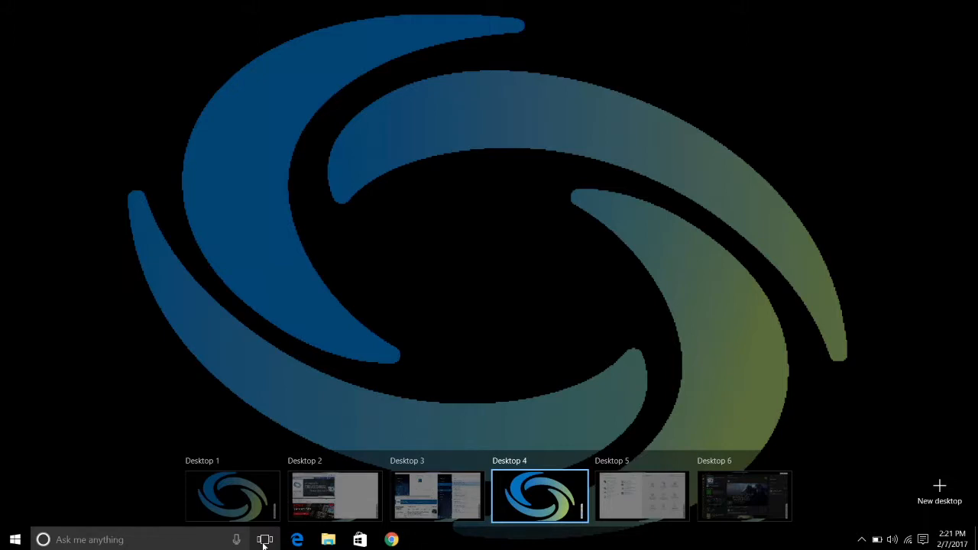
pyautogui.moveTo(437, 504)
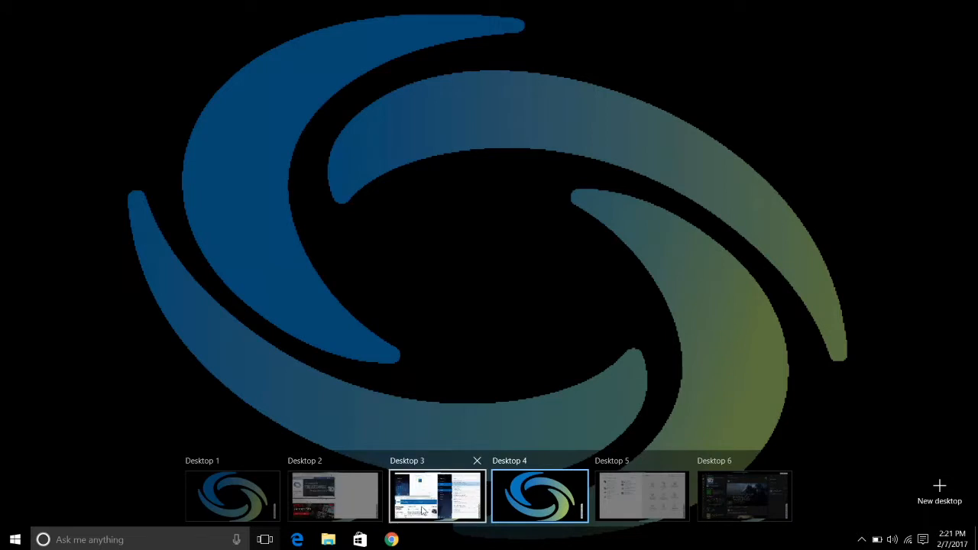
# Switch to Desktop 3, revealing its Calendar, Edge (CNNMoney) and Outlook Mail windows.
pyautogui.click(435, 495)
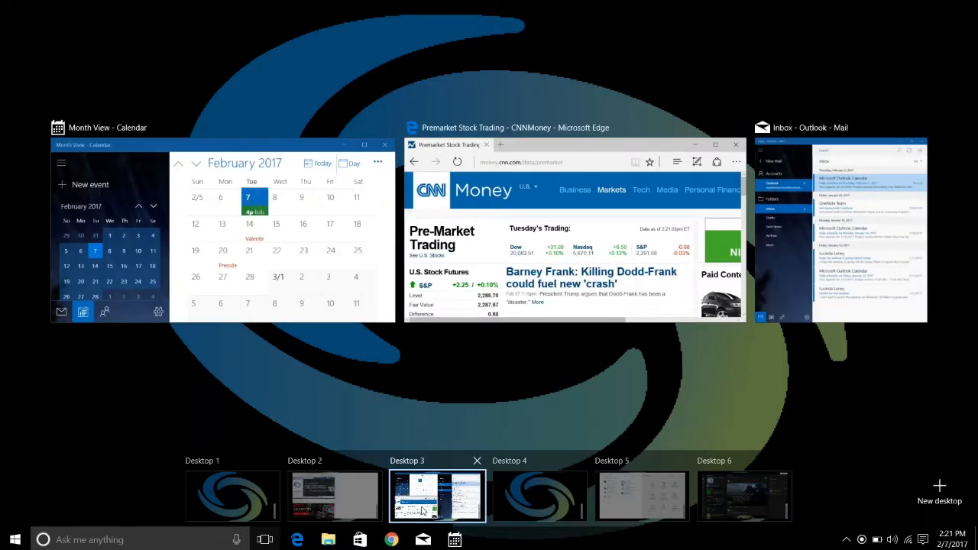
pyautogui.click(437, 495)
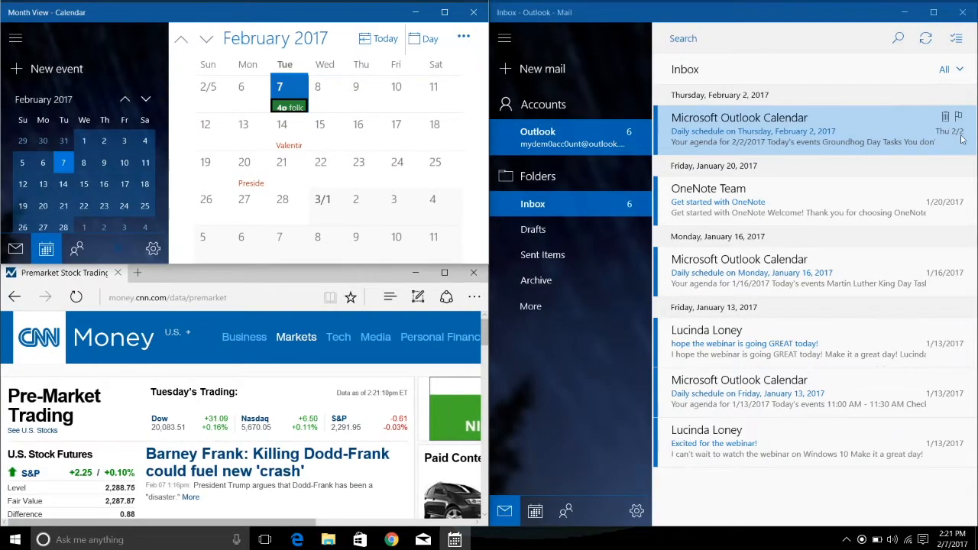